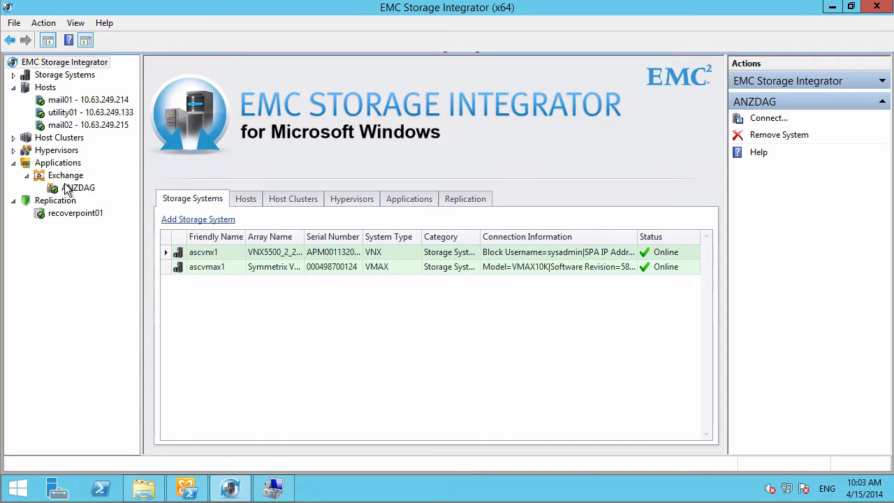
Step: Select ANZDAG and expand MAIL01 and MAIL02 to show their mailbox databases
left_click(78, 187)
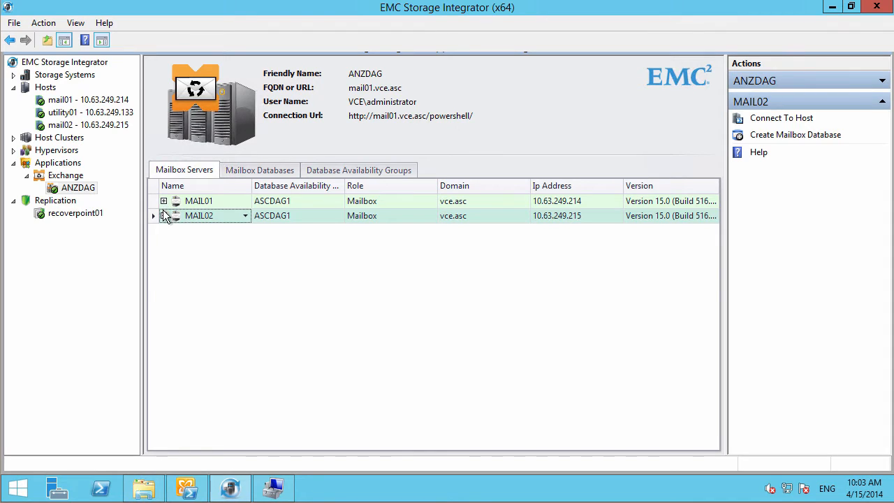
left_click(163, 201)
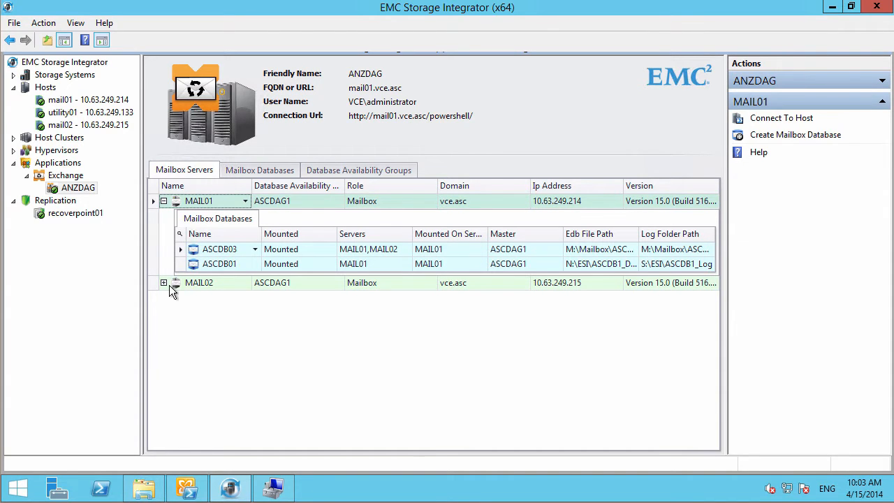
left_click(162, 282)
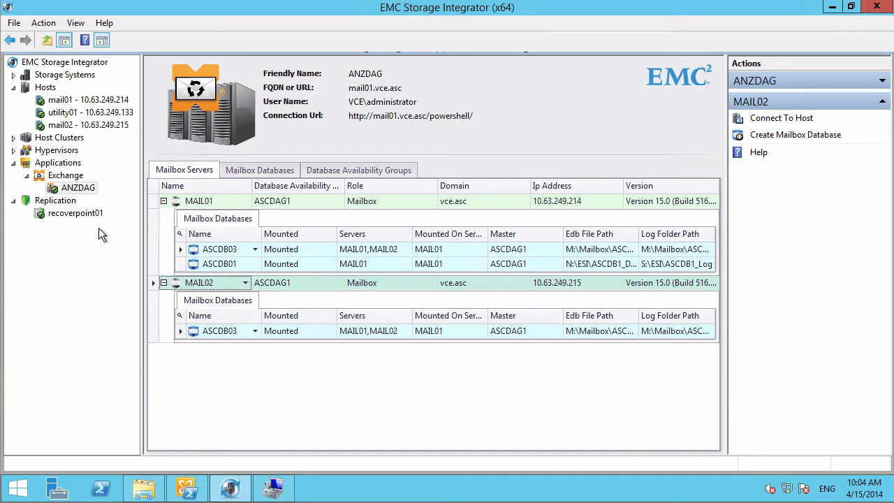
Step: Launch Create Mailbox Database from MAIL02's menu and choose MAIL02 as the mailbox server
right_click(75, 188)
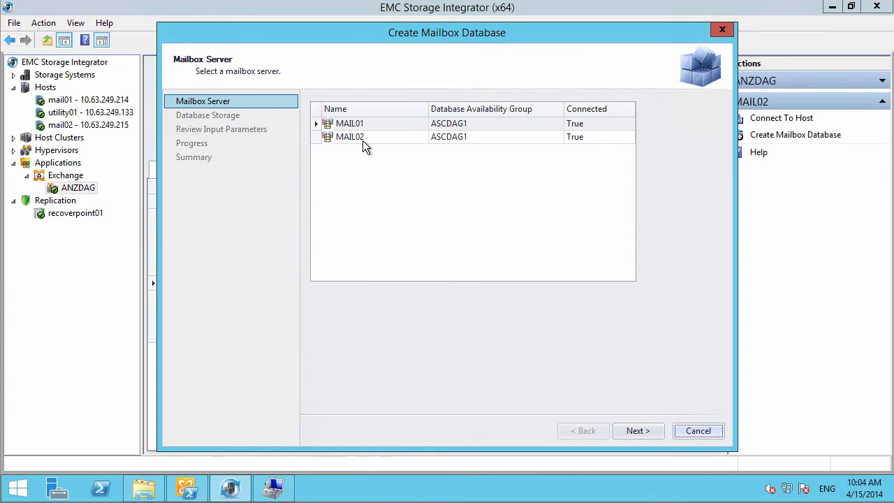
left_click(349, 137)
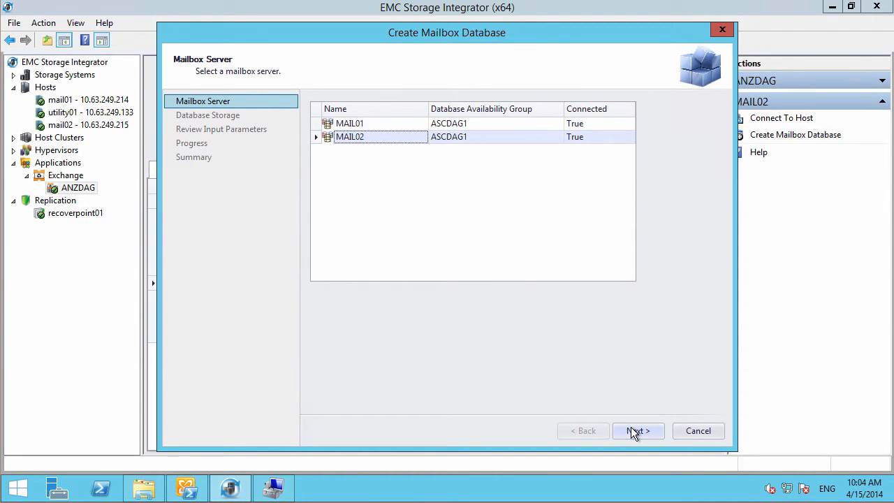
Step: Name the database ESIROCKS with a 50 GB data disk on drive T and logs on U
left_click(636, 430)
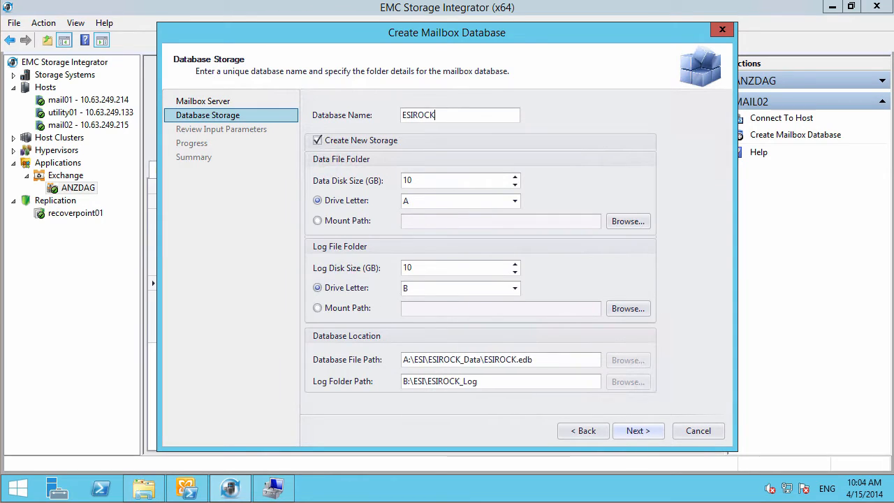
left_click(516, 201)
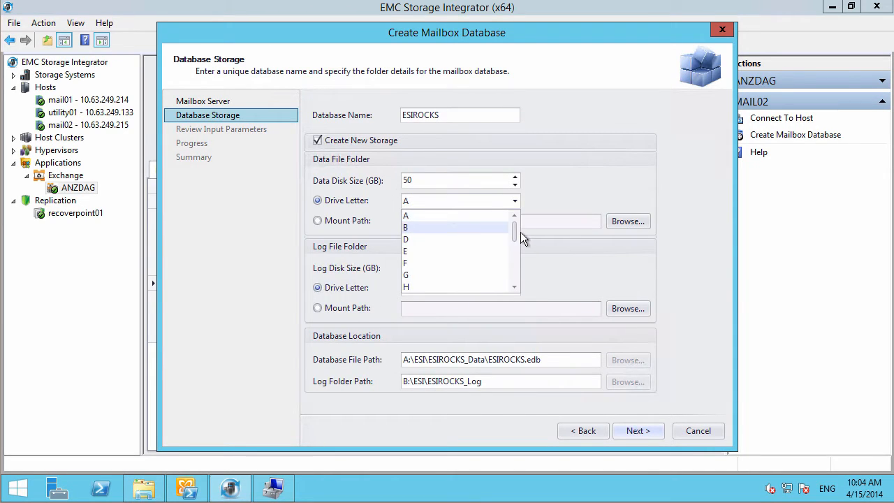
left_click(514, 288)
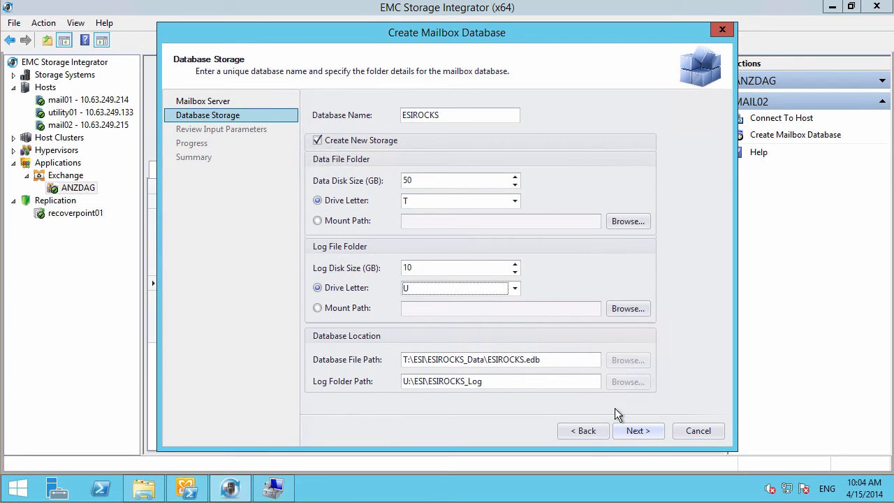
Step: Choose the VNX storage system ascvnx1 for the new database
left_click(637, 430)
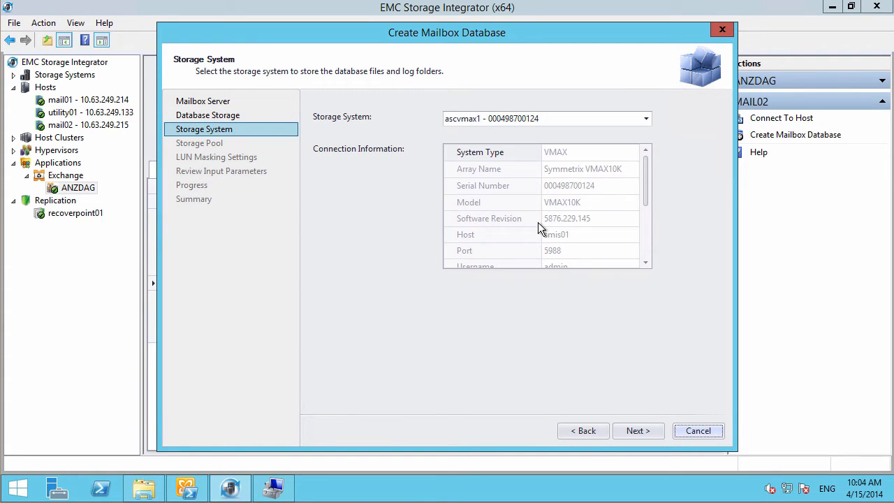
mouse_move(458, 133)
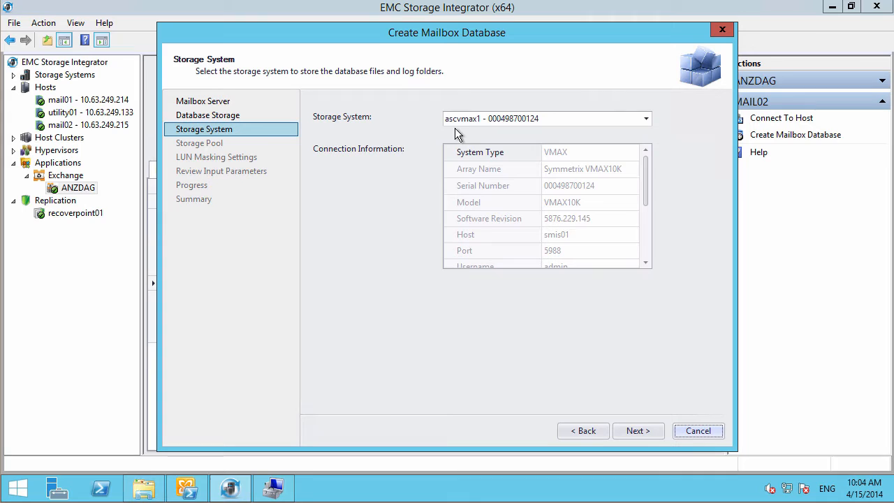
left_click(643, 117)
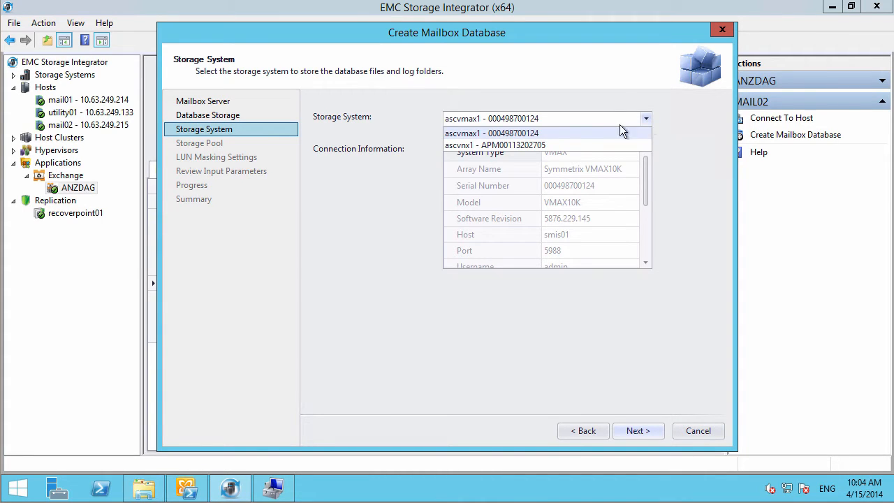
left_click(494, 145)
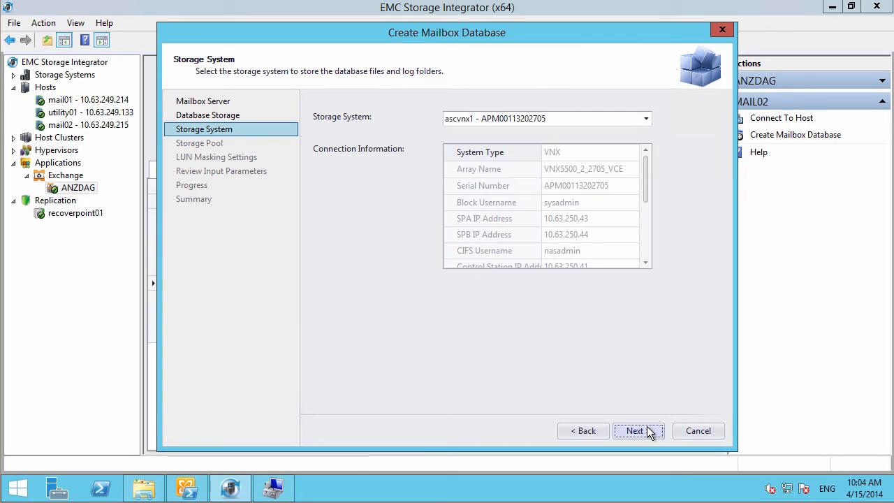
left_click(634, 430)
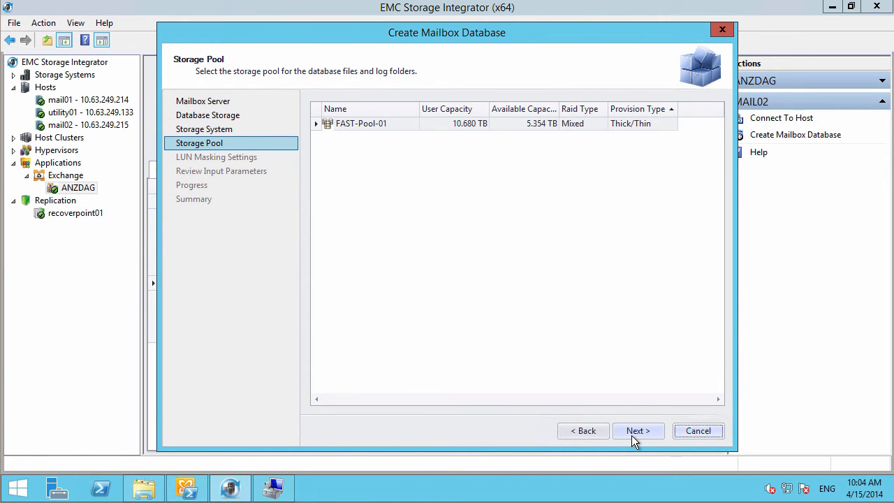
Step: Accept FAST-Pool-01 and the LUN masking initiators, review the settings and start the creation
left_click(637, 430)
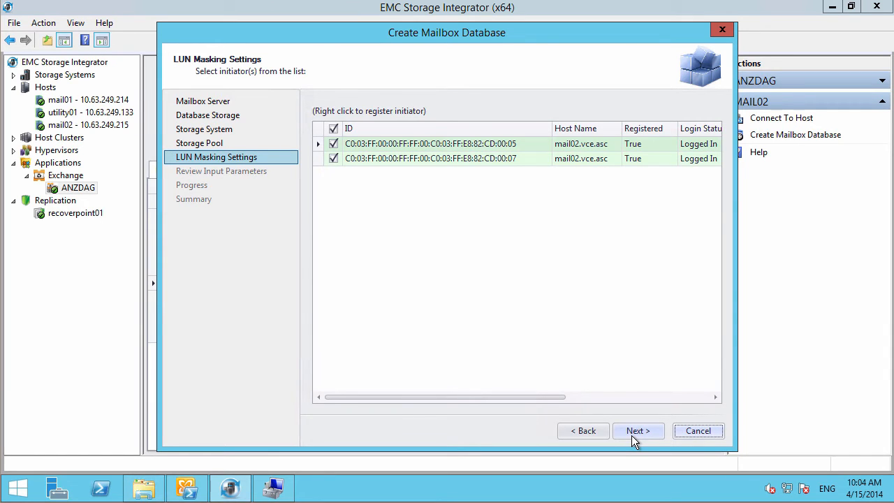
left_click(636, 431)
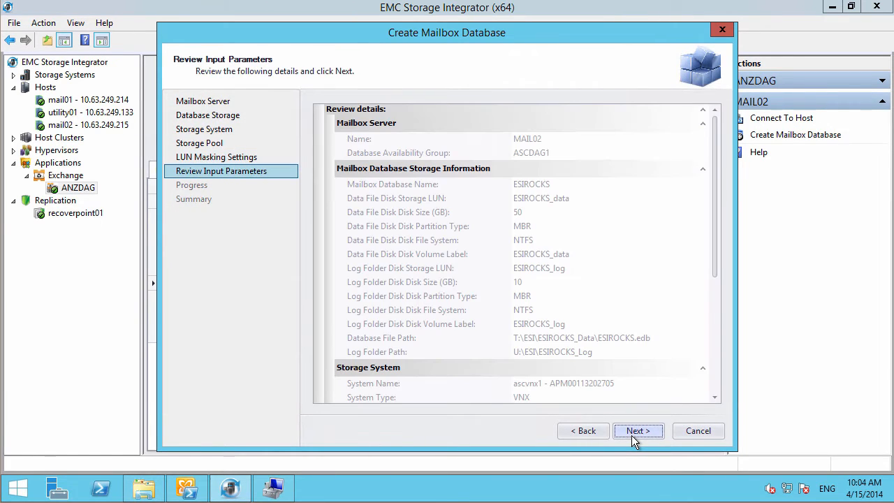
scroll("down", 3)
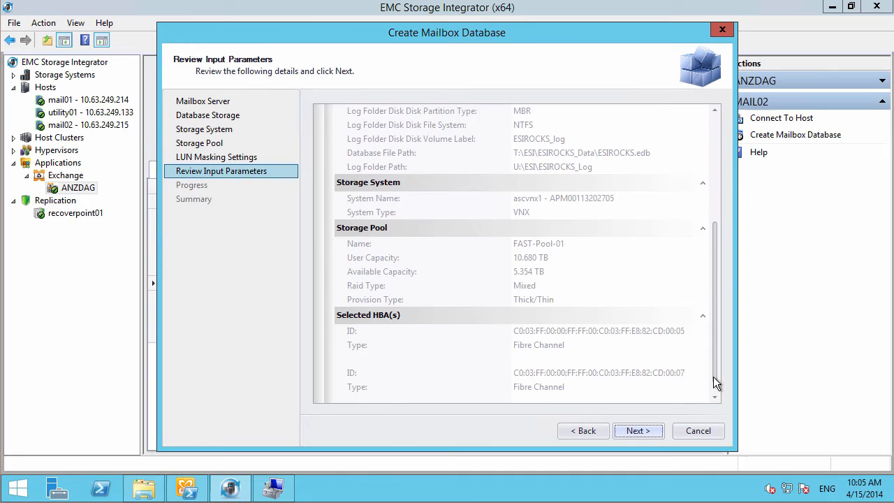
left_click(637, 430)
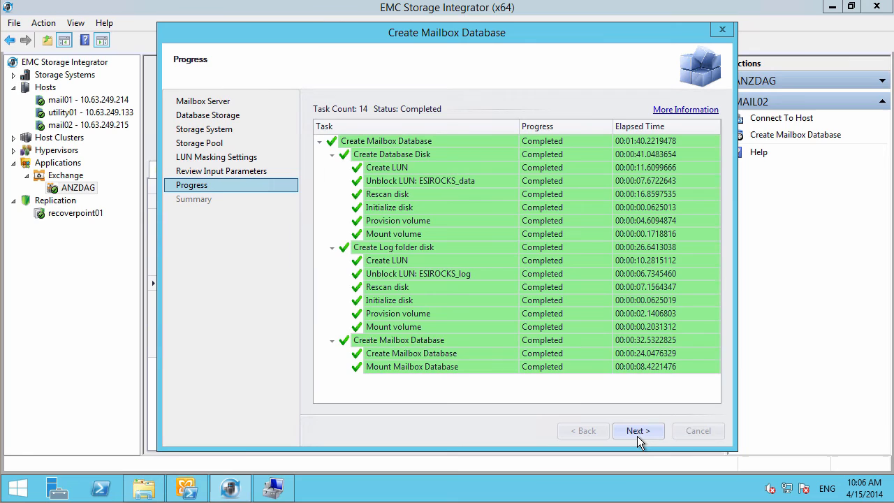
Step: Finish the wizard and expand ESIROCKS under Mailbox Databases to show its copies and 50 GB thin LUN
left_click(637, 430)
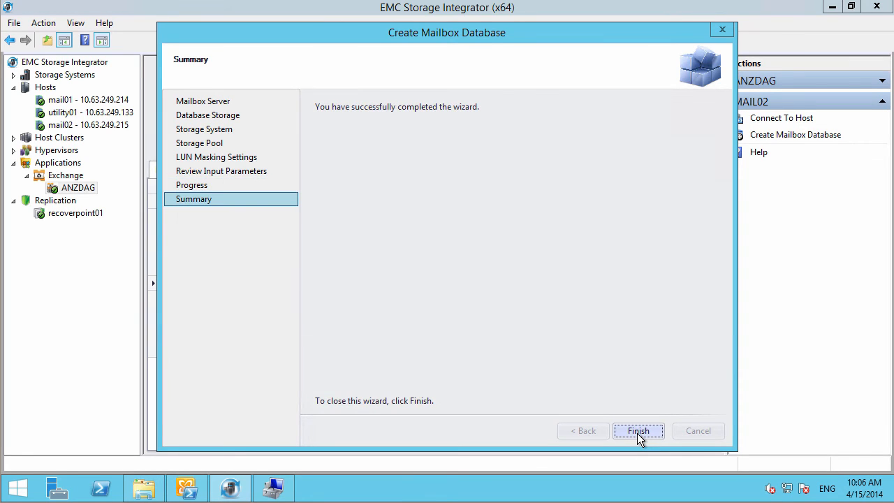
left_click(637, 430)
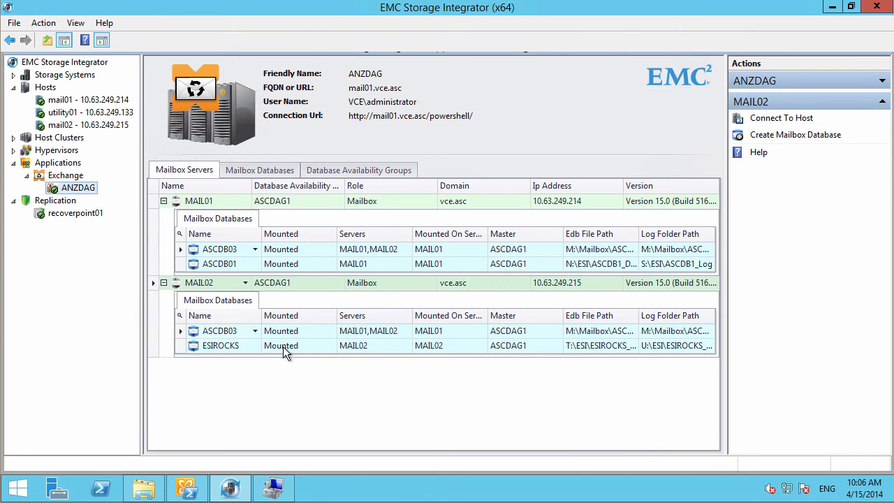
left_click(260, 171)
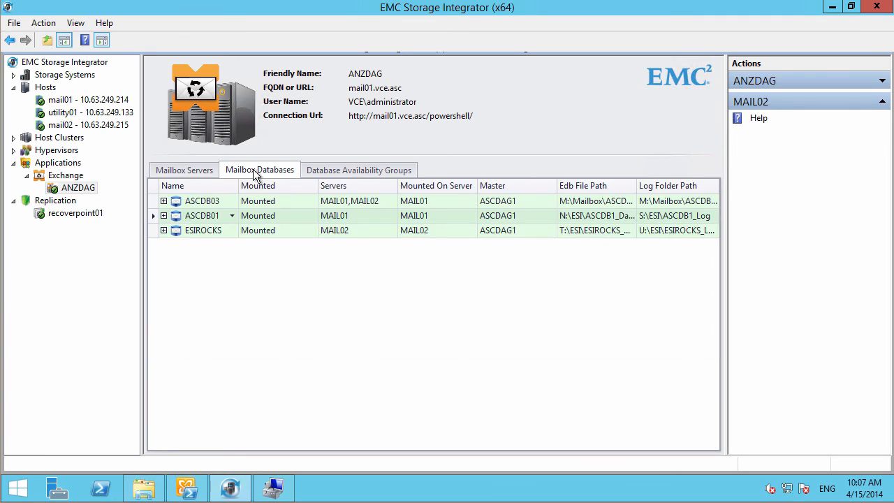
left_click(163, 229)
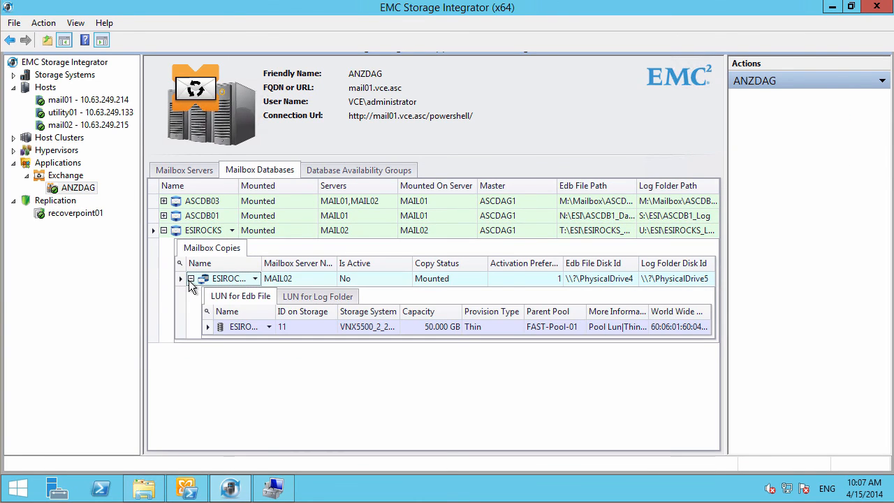